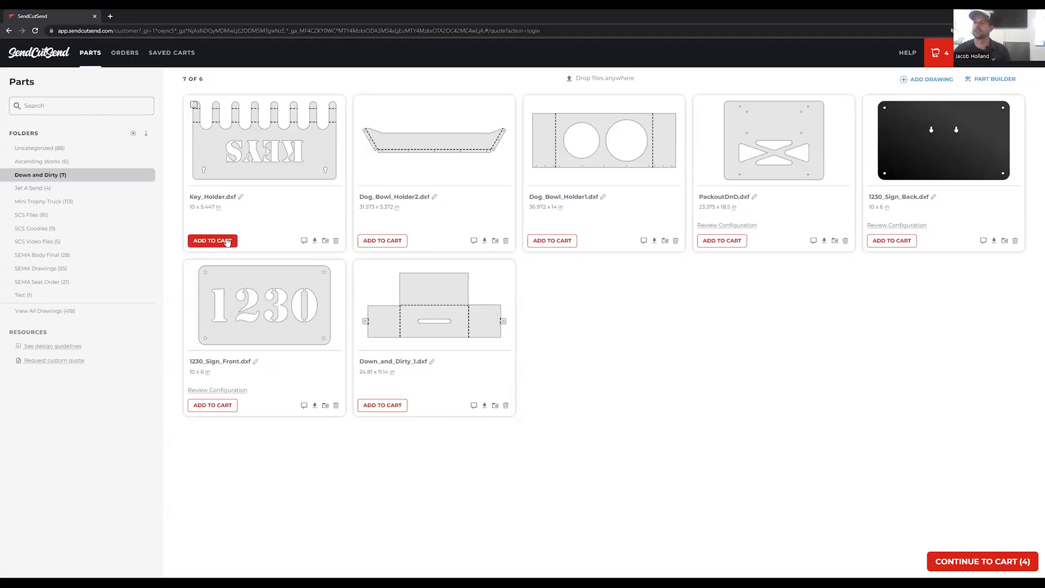
Set Key_Holder.dxf to 5052 aluminum at .063" thickness and add bending.
{"action": "left_click", "coordinate": [213, 240]}
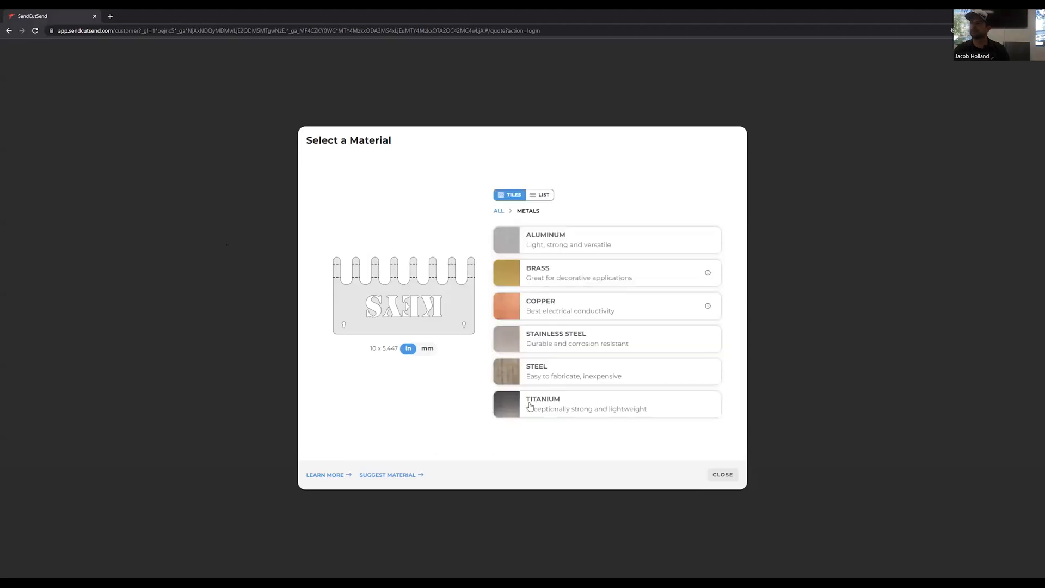
{"action": "left_click", "coordinate": [568, 240]}
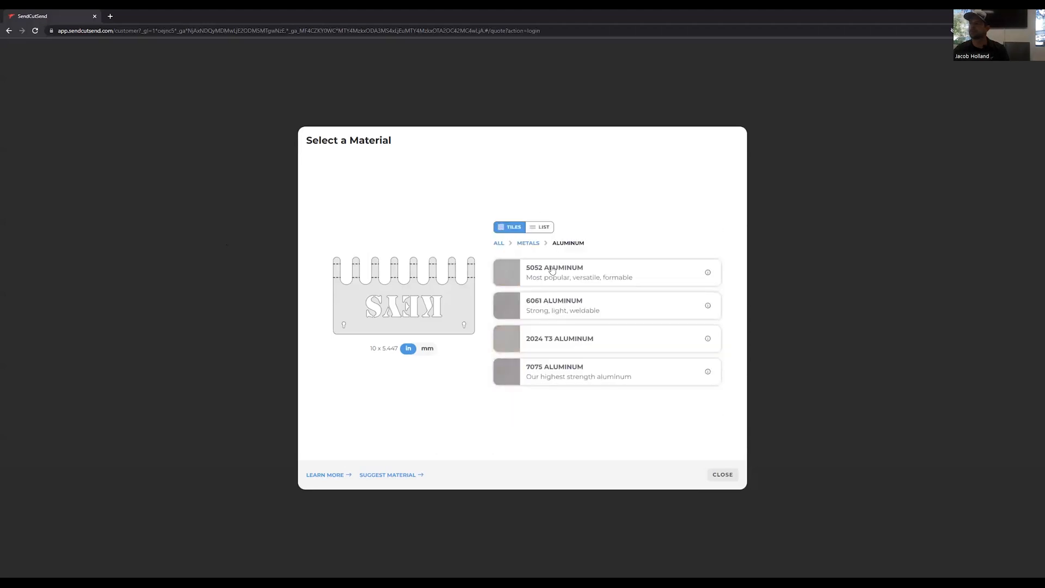
{"action": "left_click", "coordinate": [553, 272]}
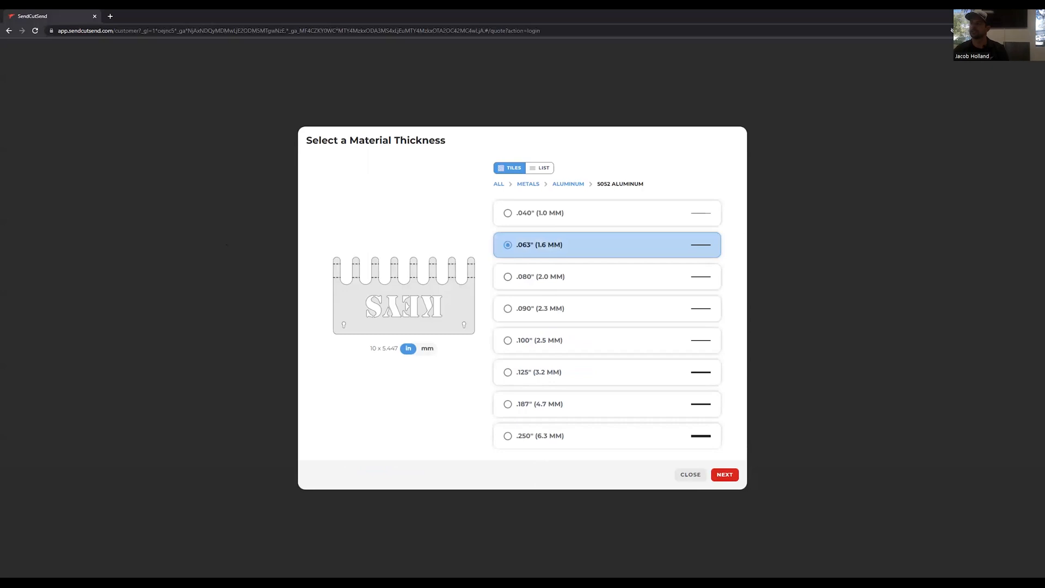
{"action": "left_click", "coordinate": [724, 474]}
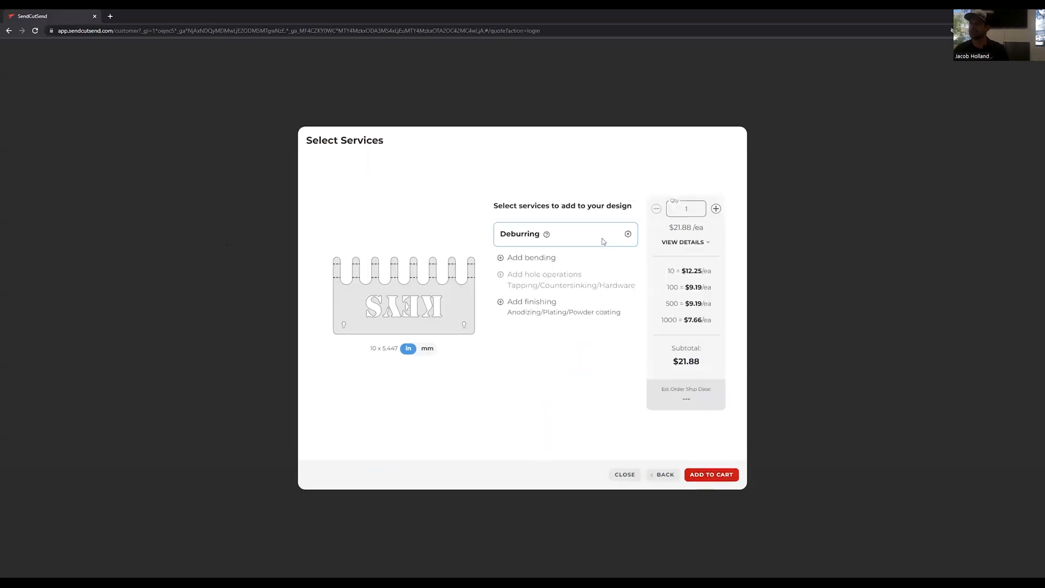
{"action": "left_click", "coordinate": [532, 258]}
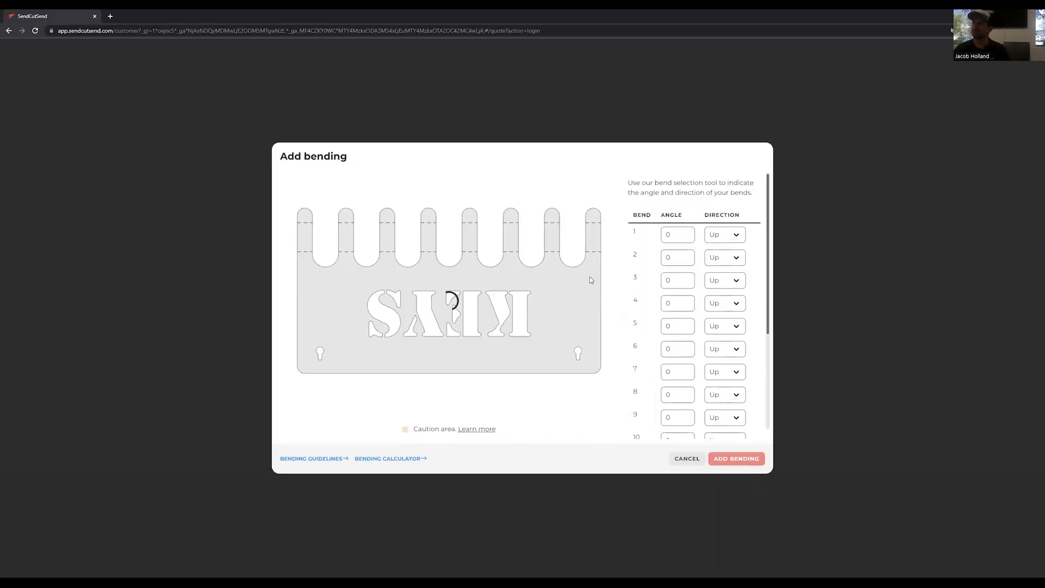